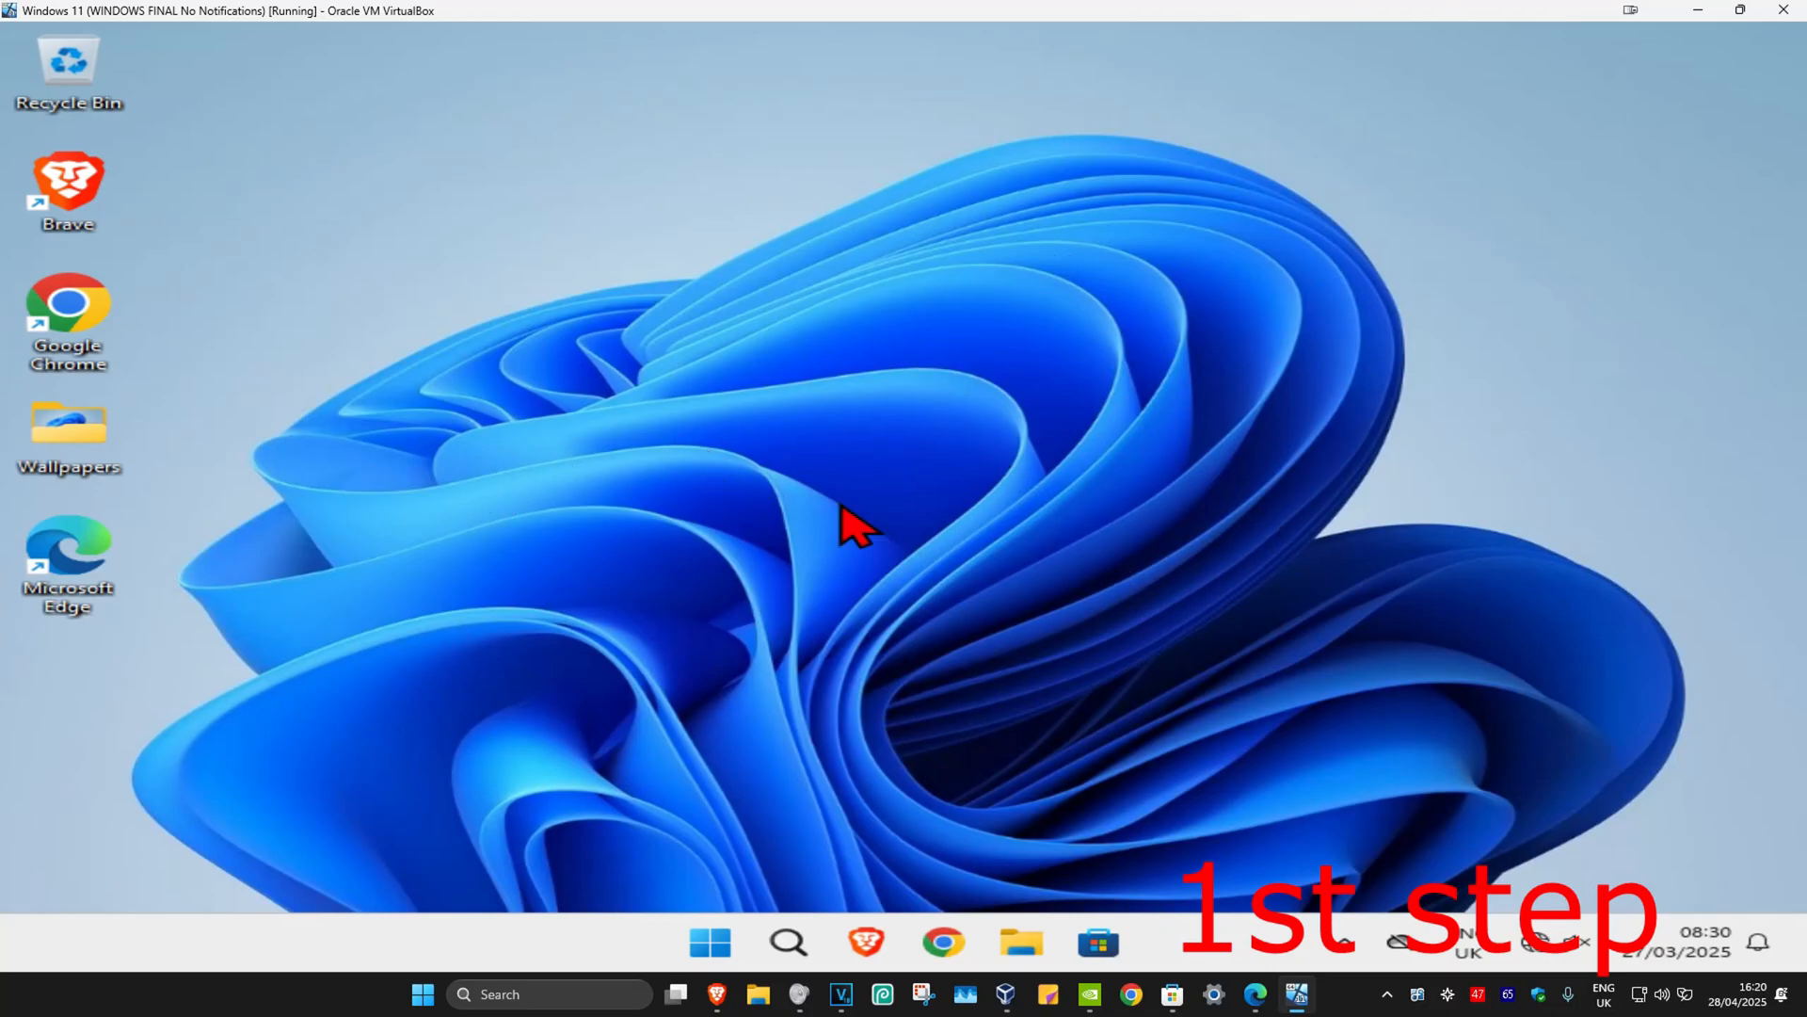
Step: Launch gpedit.msc to open Computer Configuration's Administrative Templates
{"action": "left_click", "coordinate": [787, 942]}
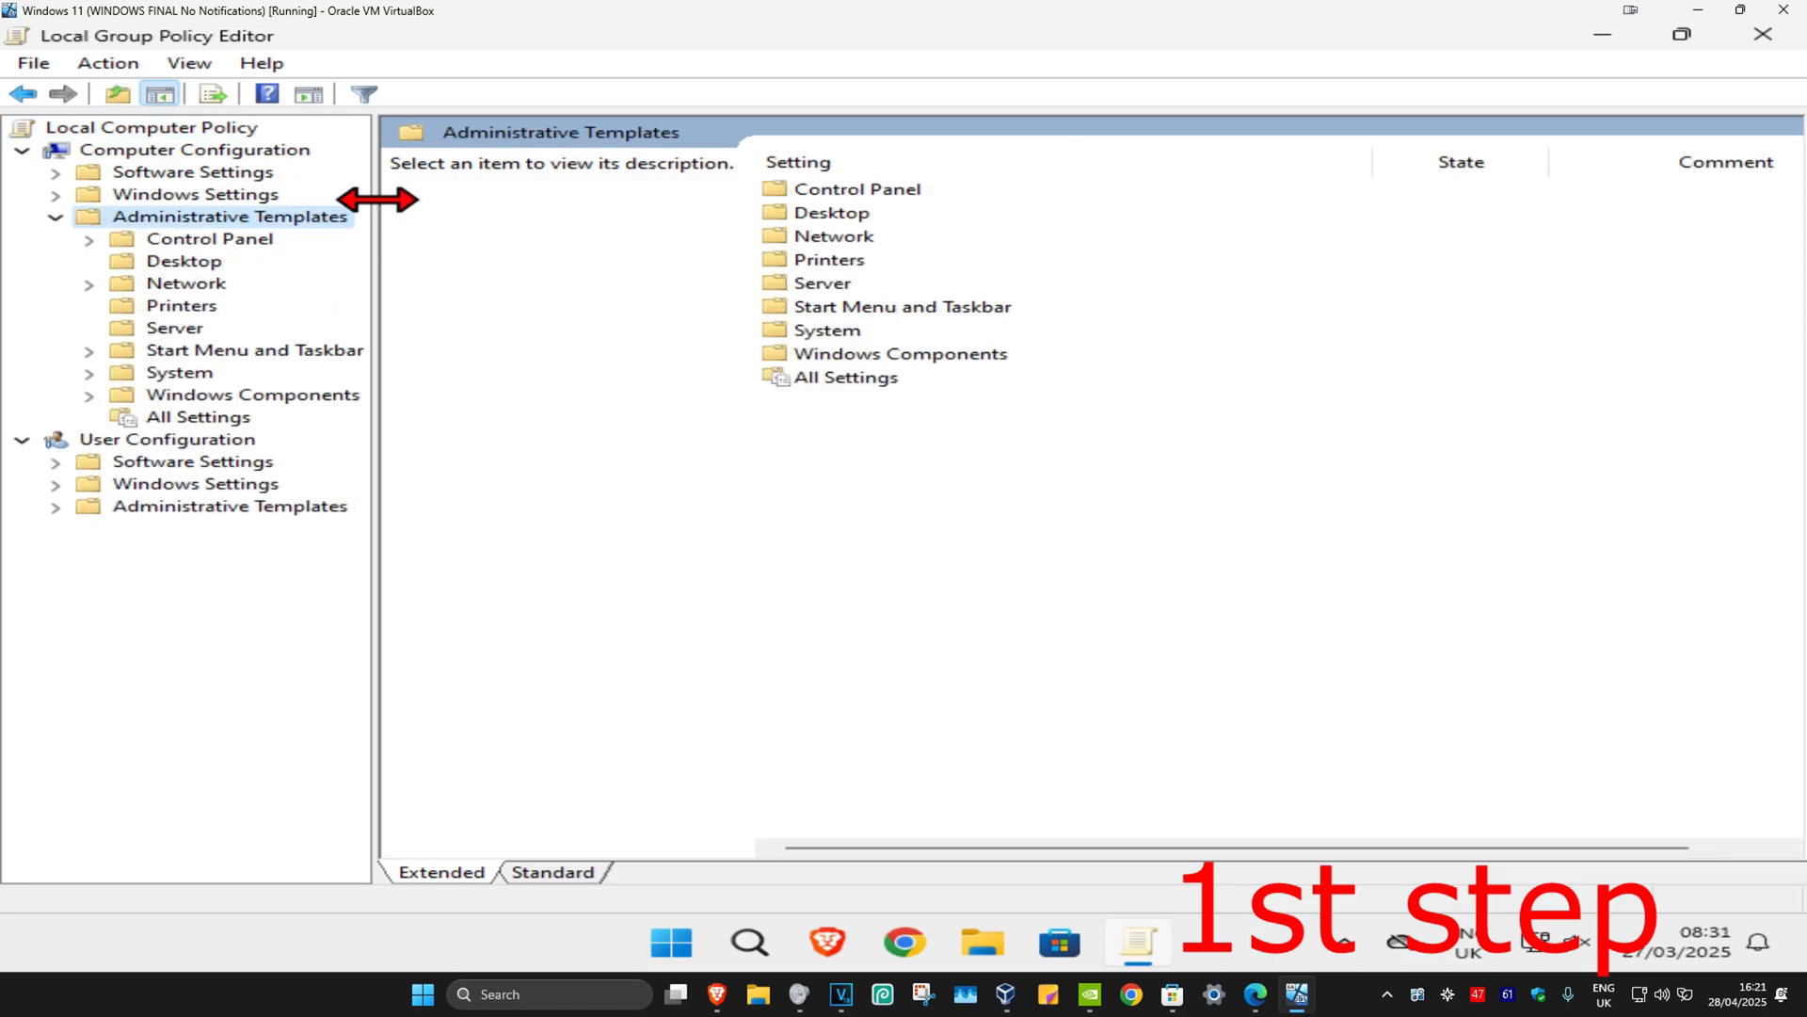
Step: Expand Windows Components, widen the tree pane, and select Windows Installer
{"action": "left_click", "coordinate": [252, 394]}
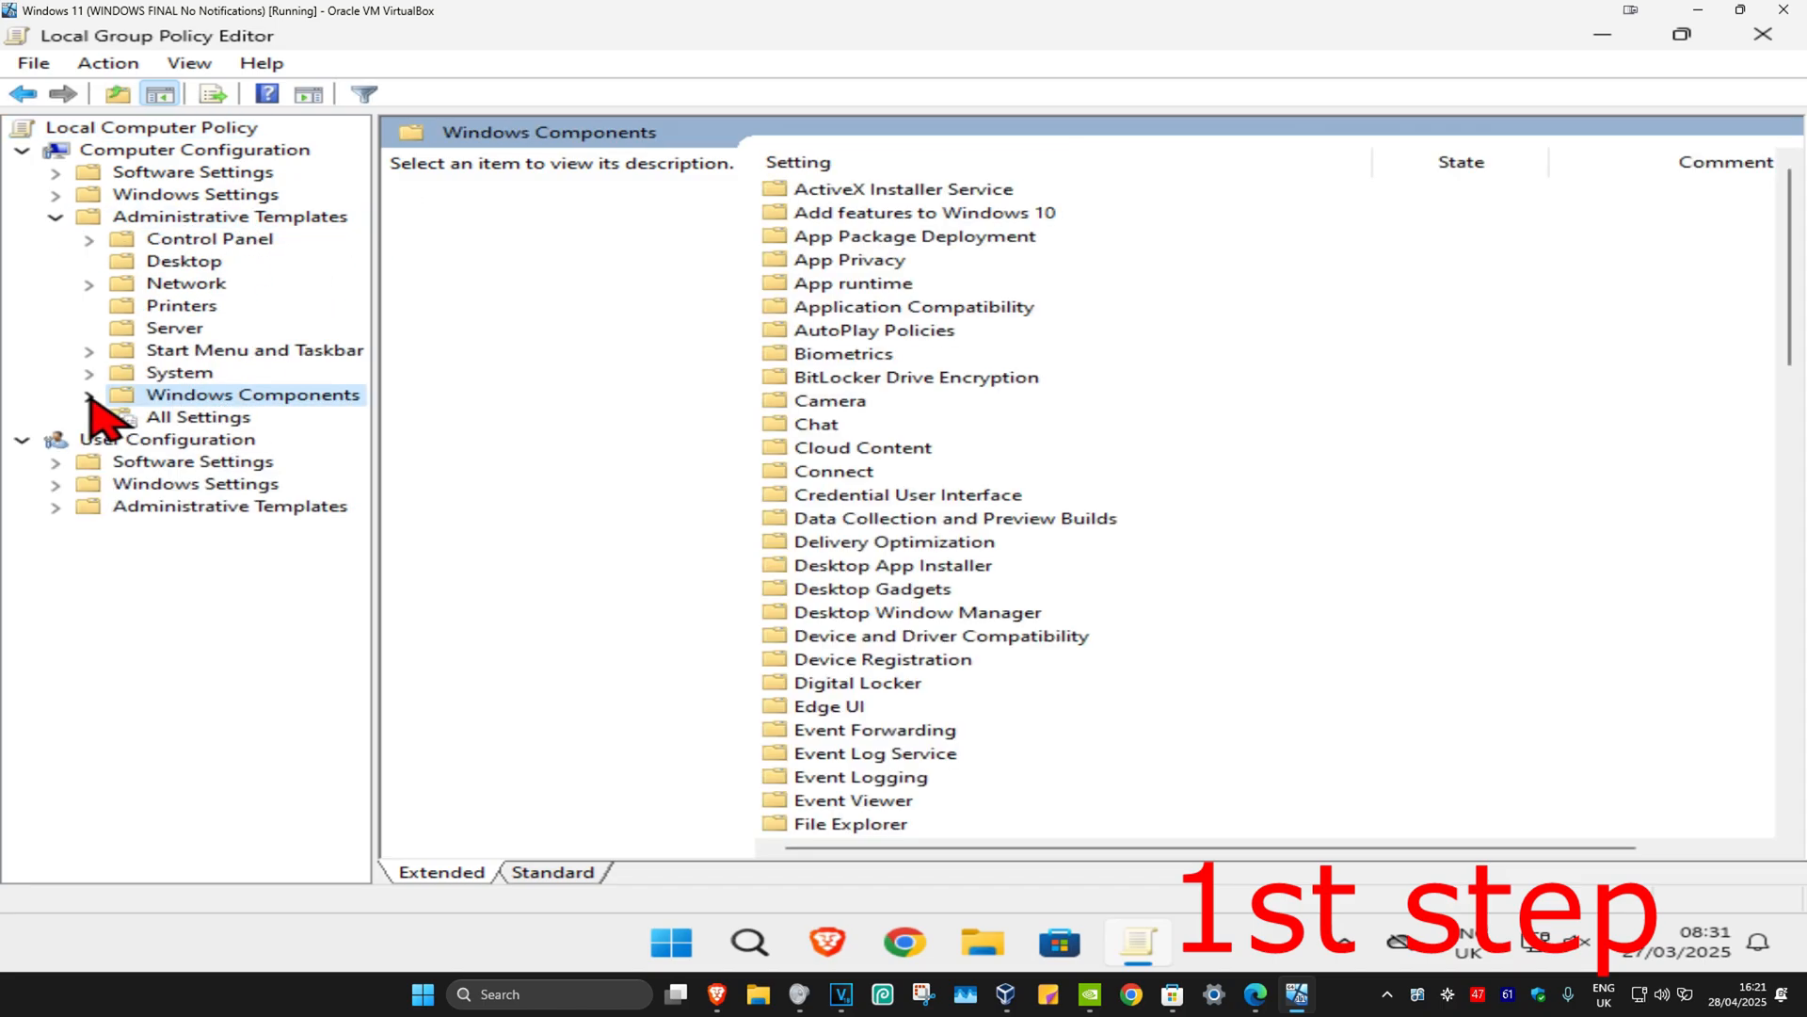
{"action": "left_click", "coordinate": [89, 394]}
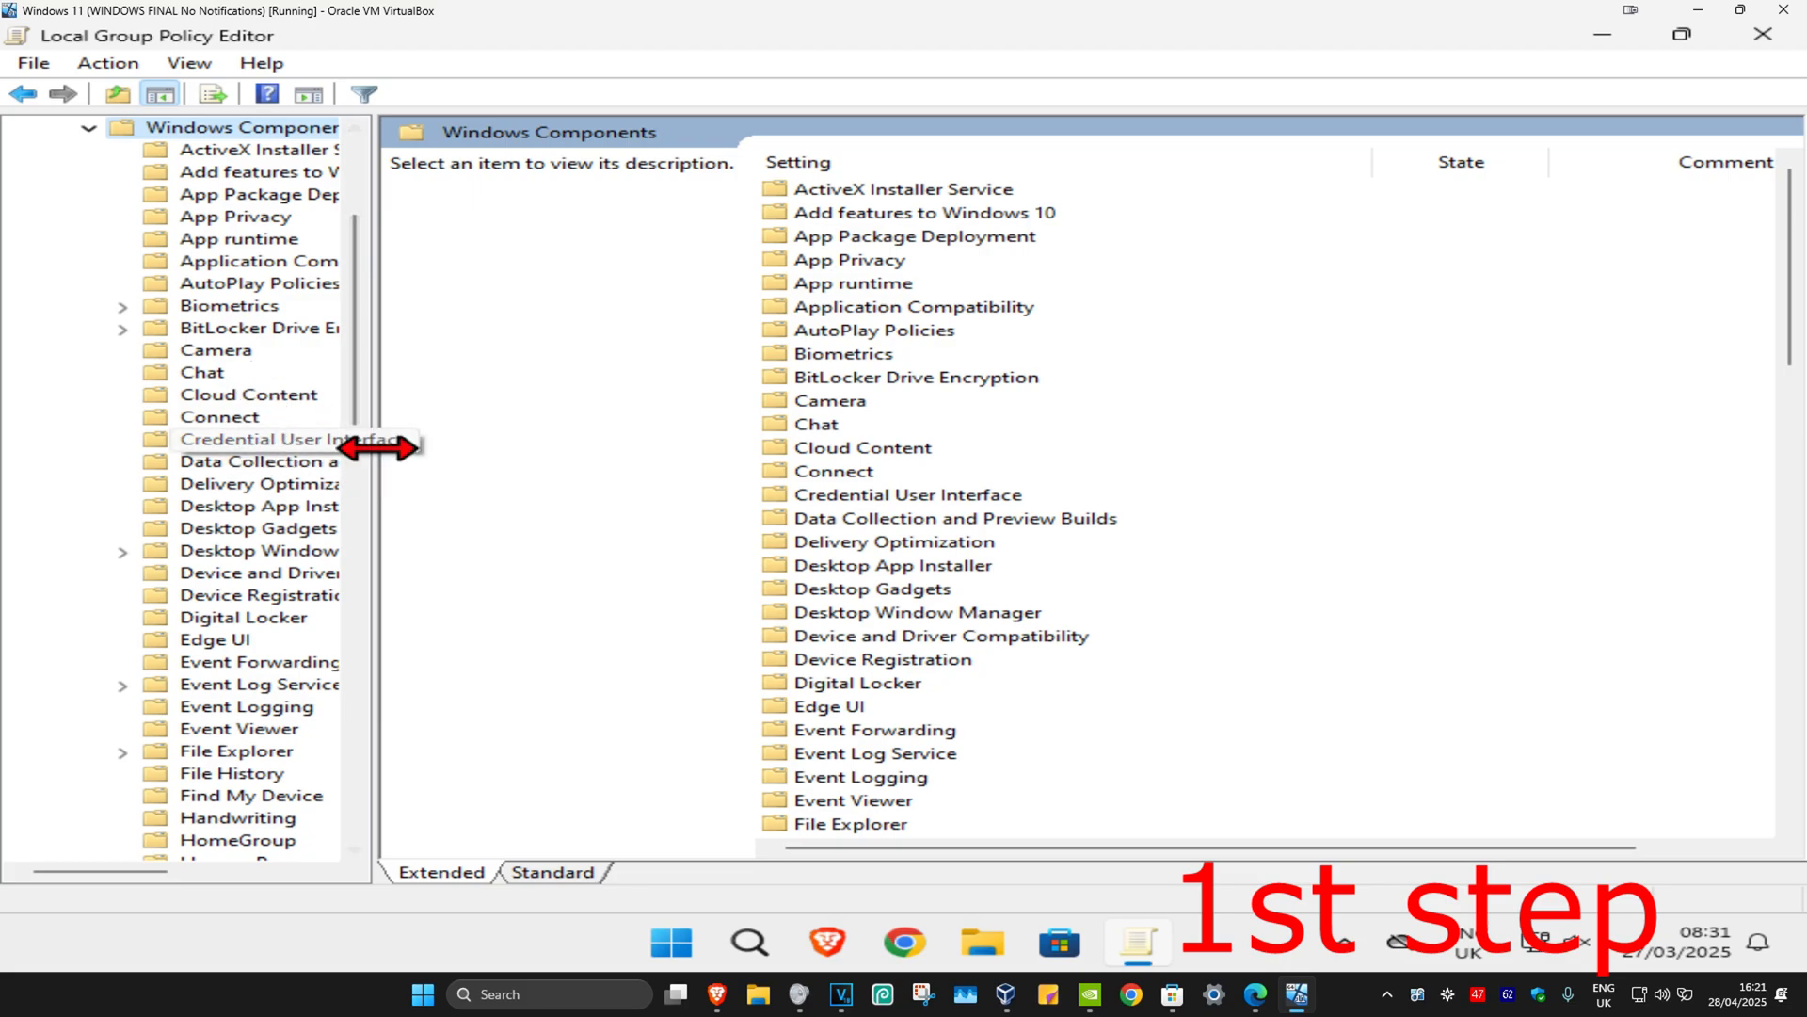
{"action": "left_click_drag", "start_coordinate": [371, 450], "coordinate": [519, 323]}
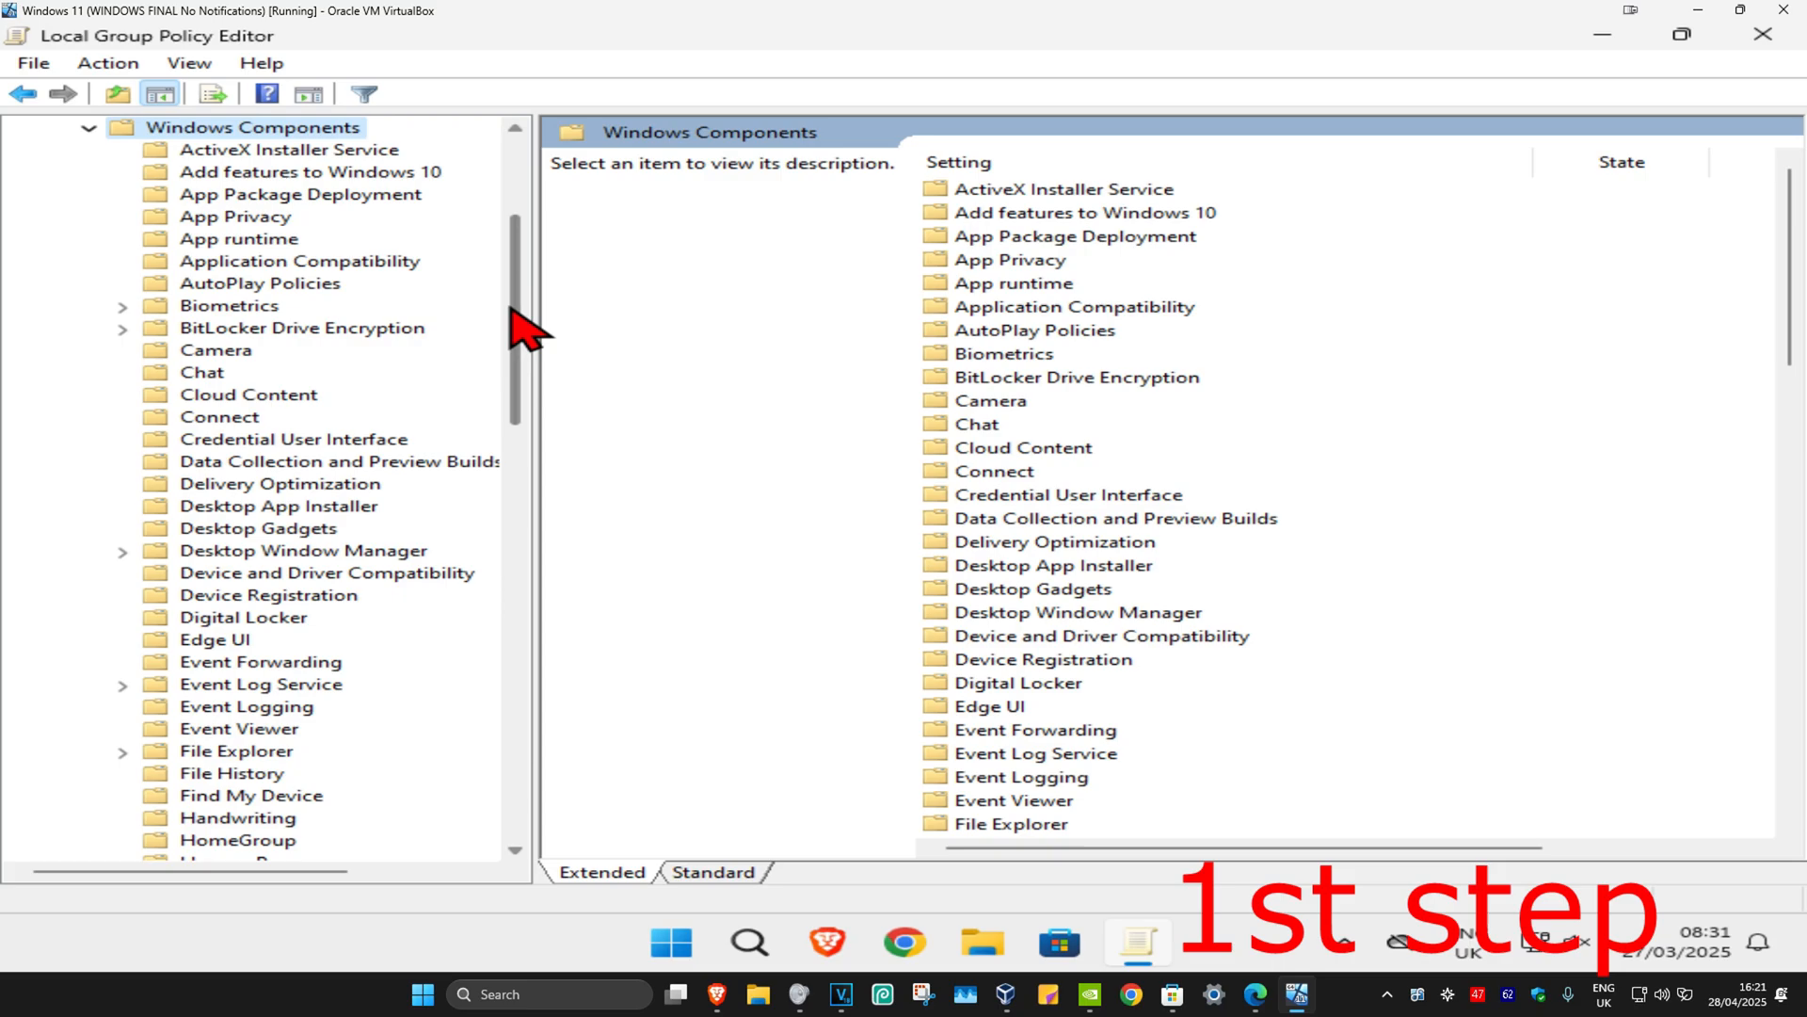
{"action": "scroll", "scroll_direction": "down", "scroll_amount": 3}
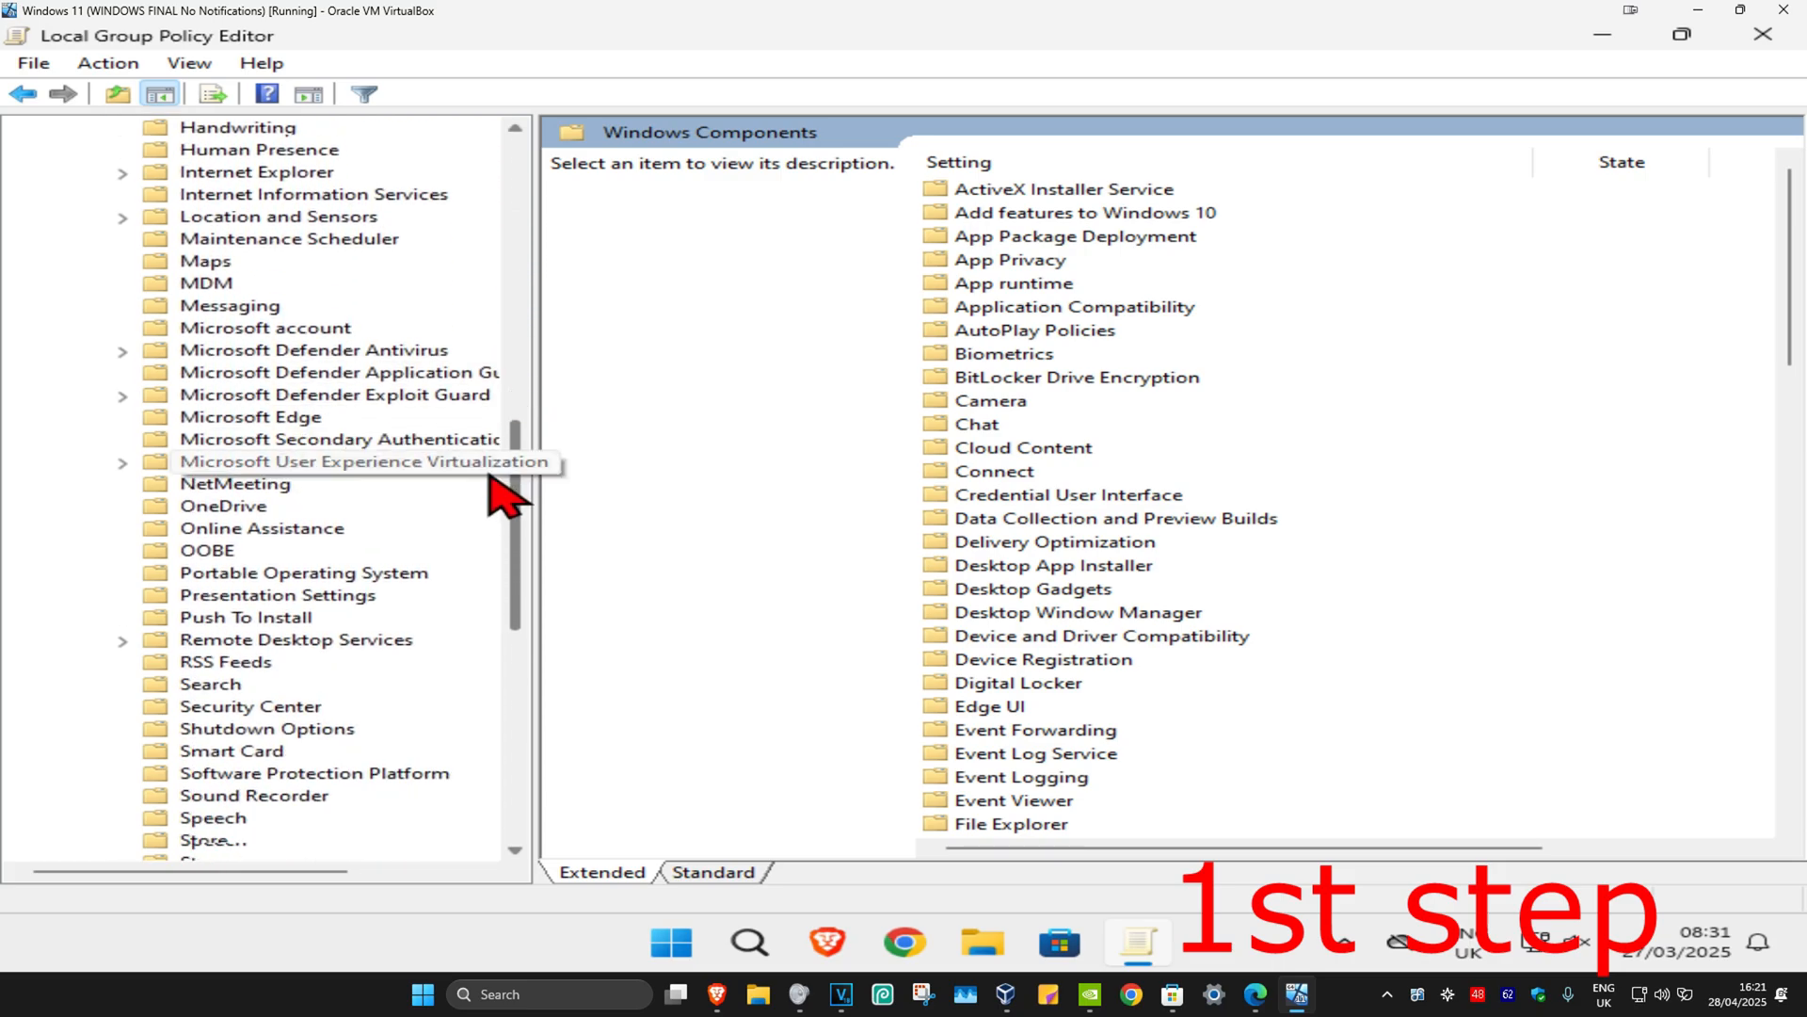
{"action": "scroll", "scroll_direction": "down", "scroll_amount": 3}
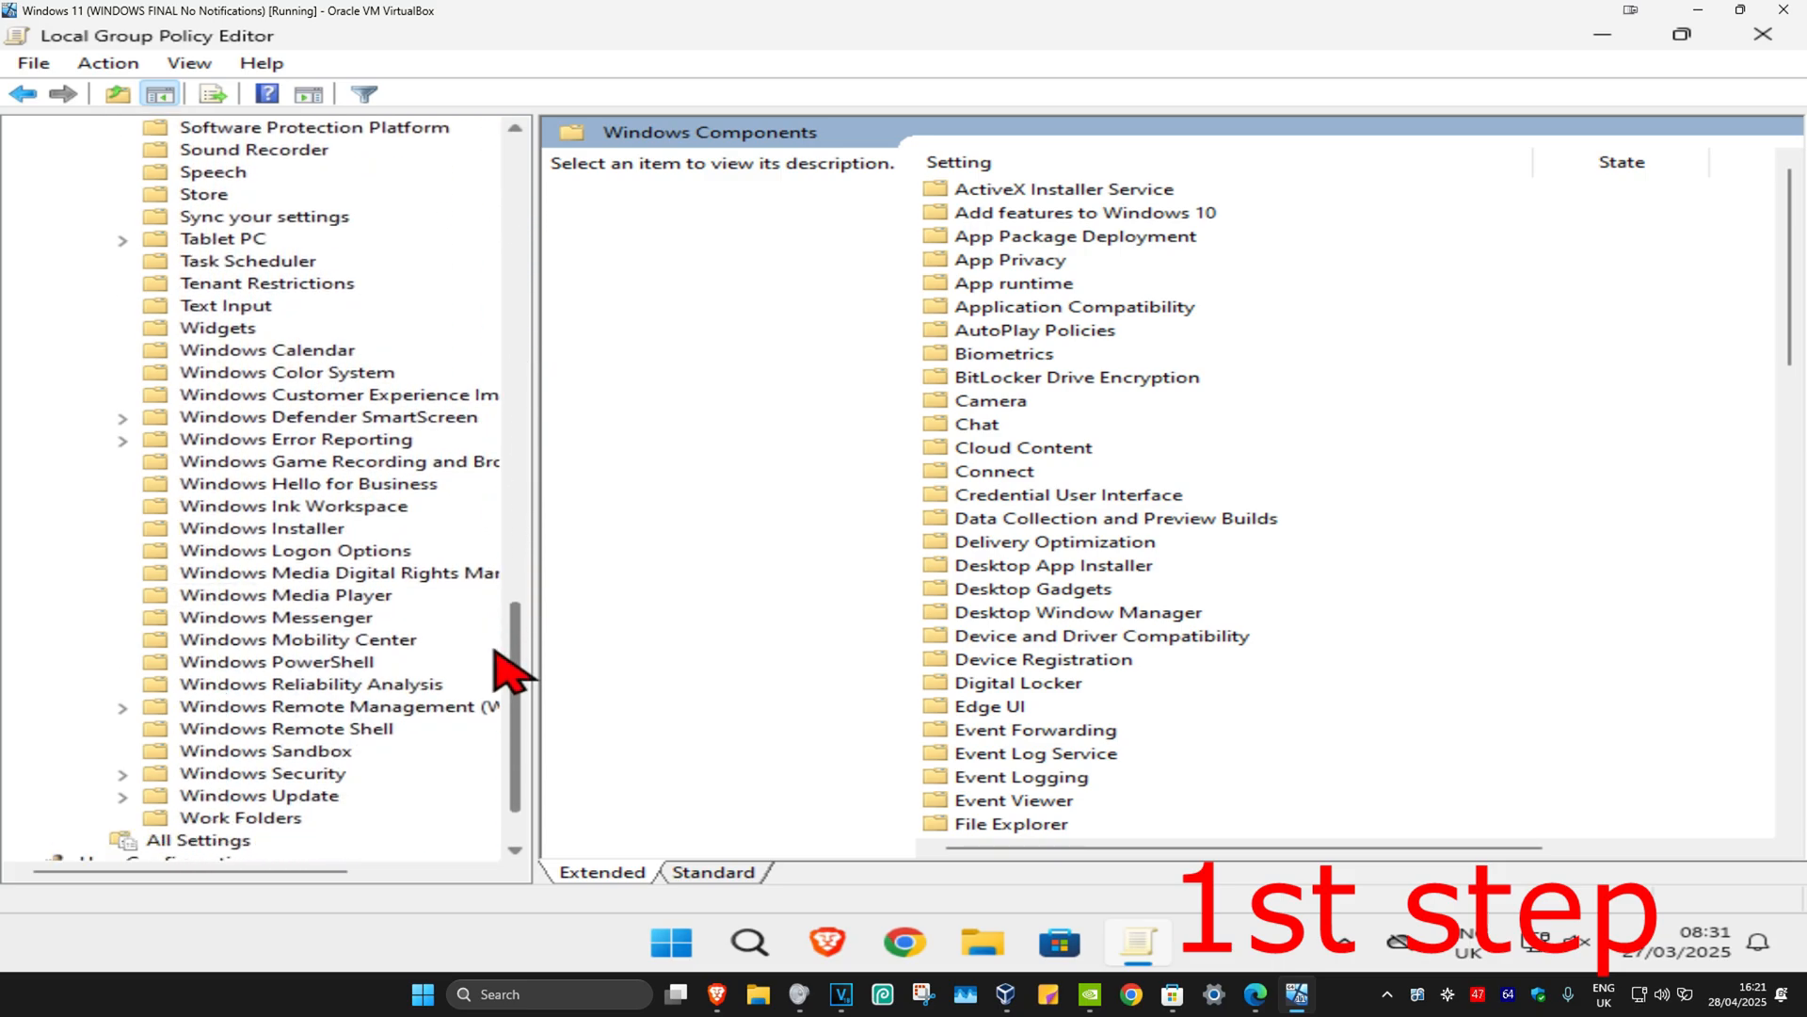
{"action": "left_click", "coordinate": [262, 528]}
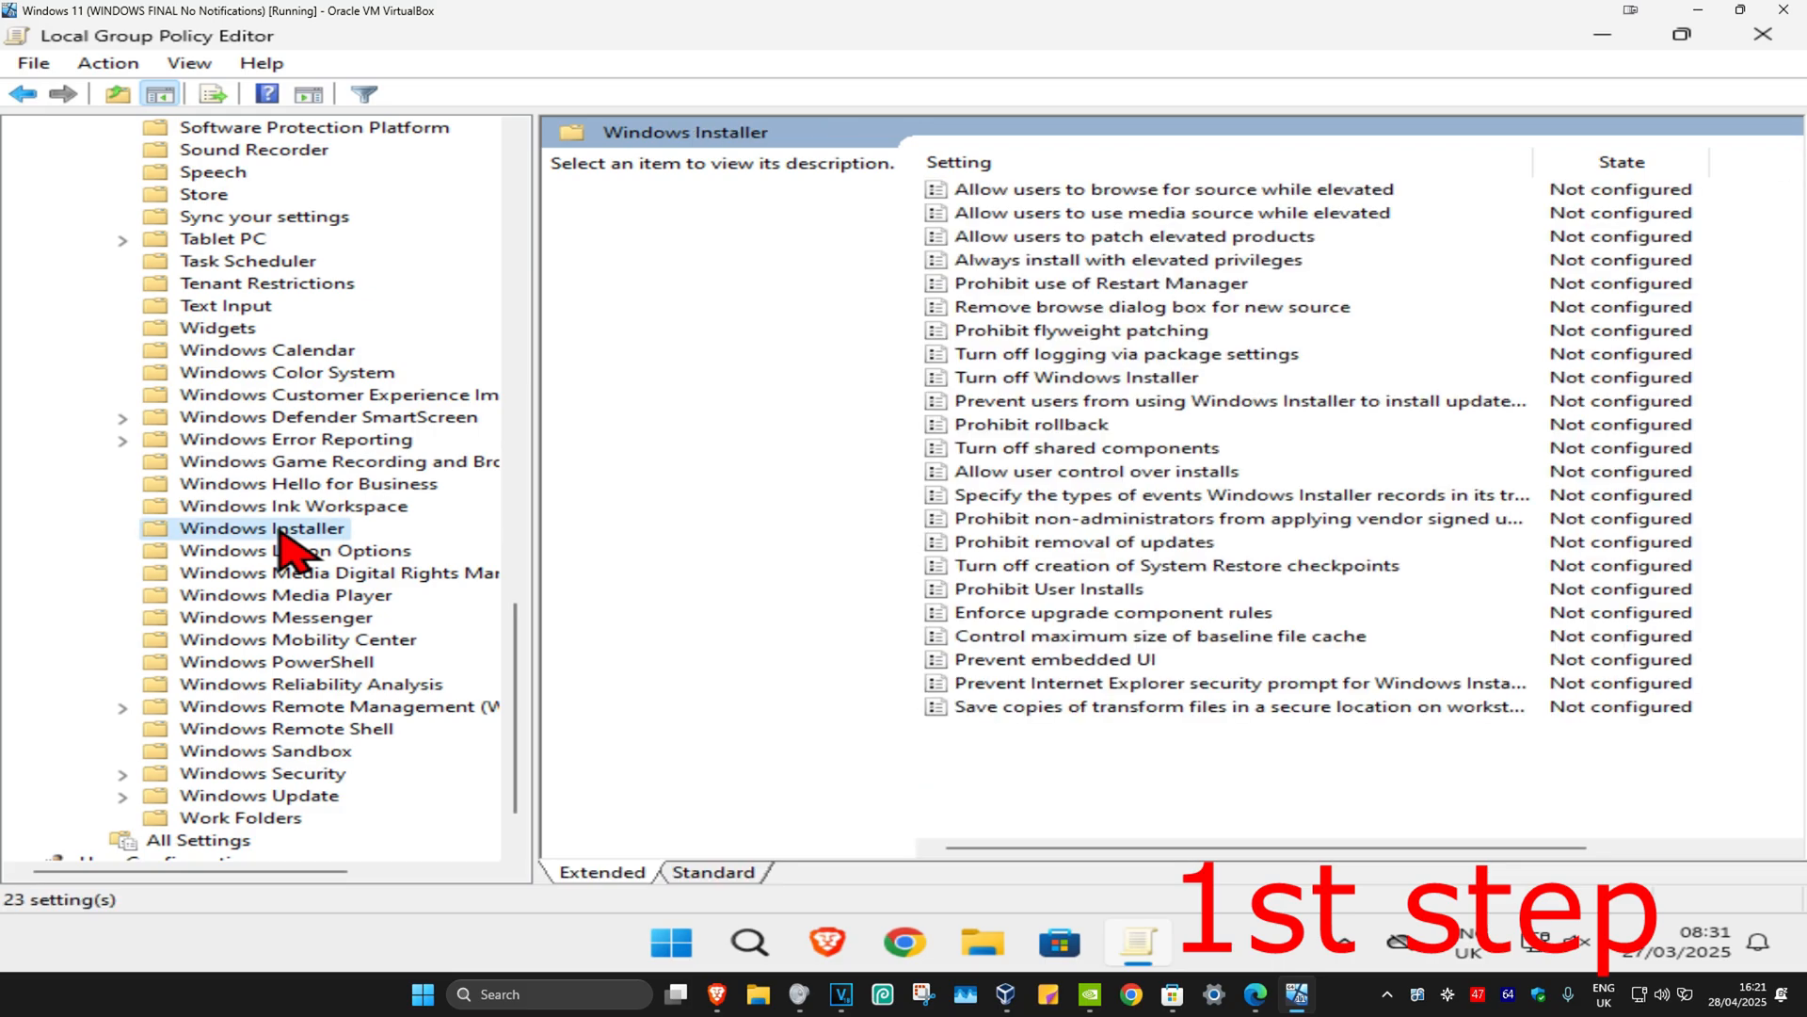
{"action": "mouse_move", "coordinate": [910, 504]}
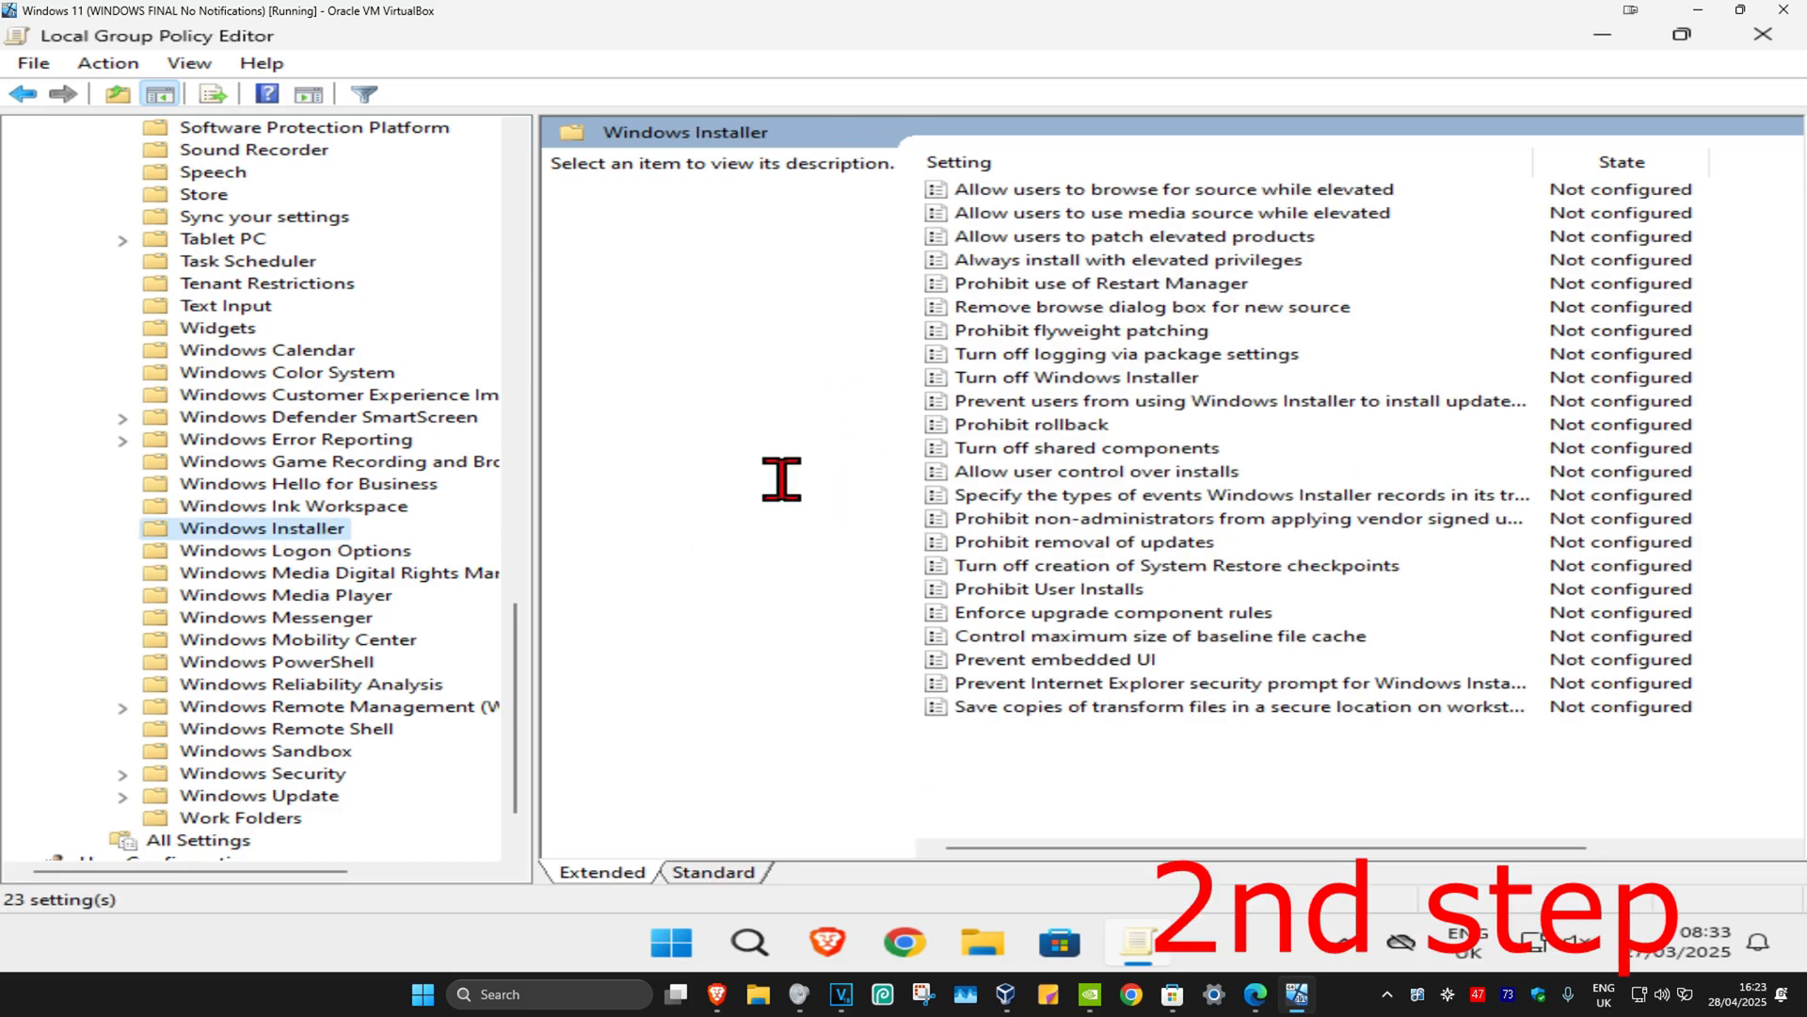
Step: Set 'Prevent users from using Windows Installer to install updates and upgrades' to Not Configured
{"action": "left_click", "coordinate": [1239, 401]}
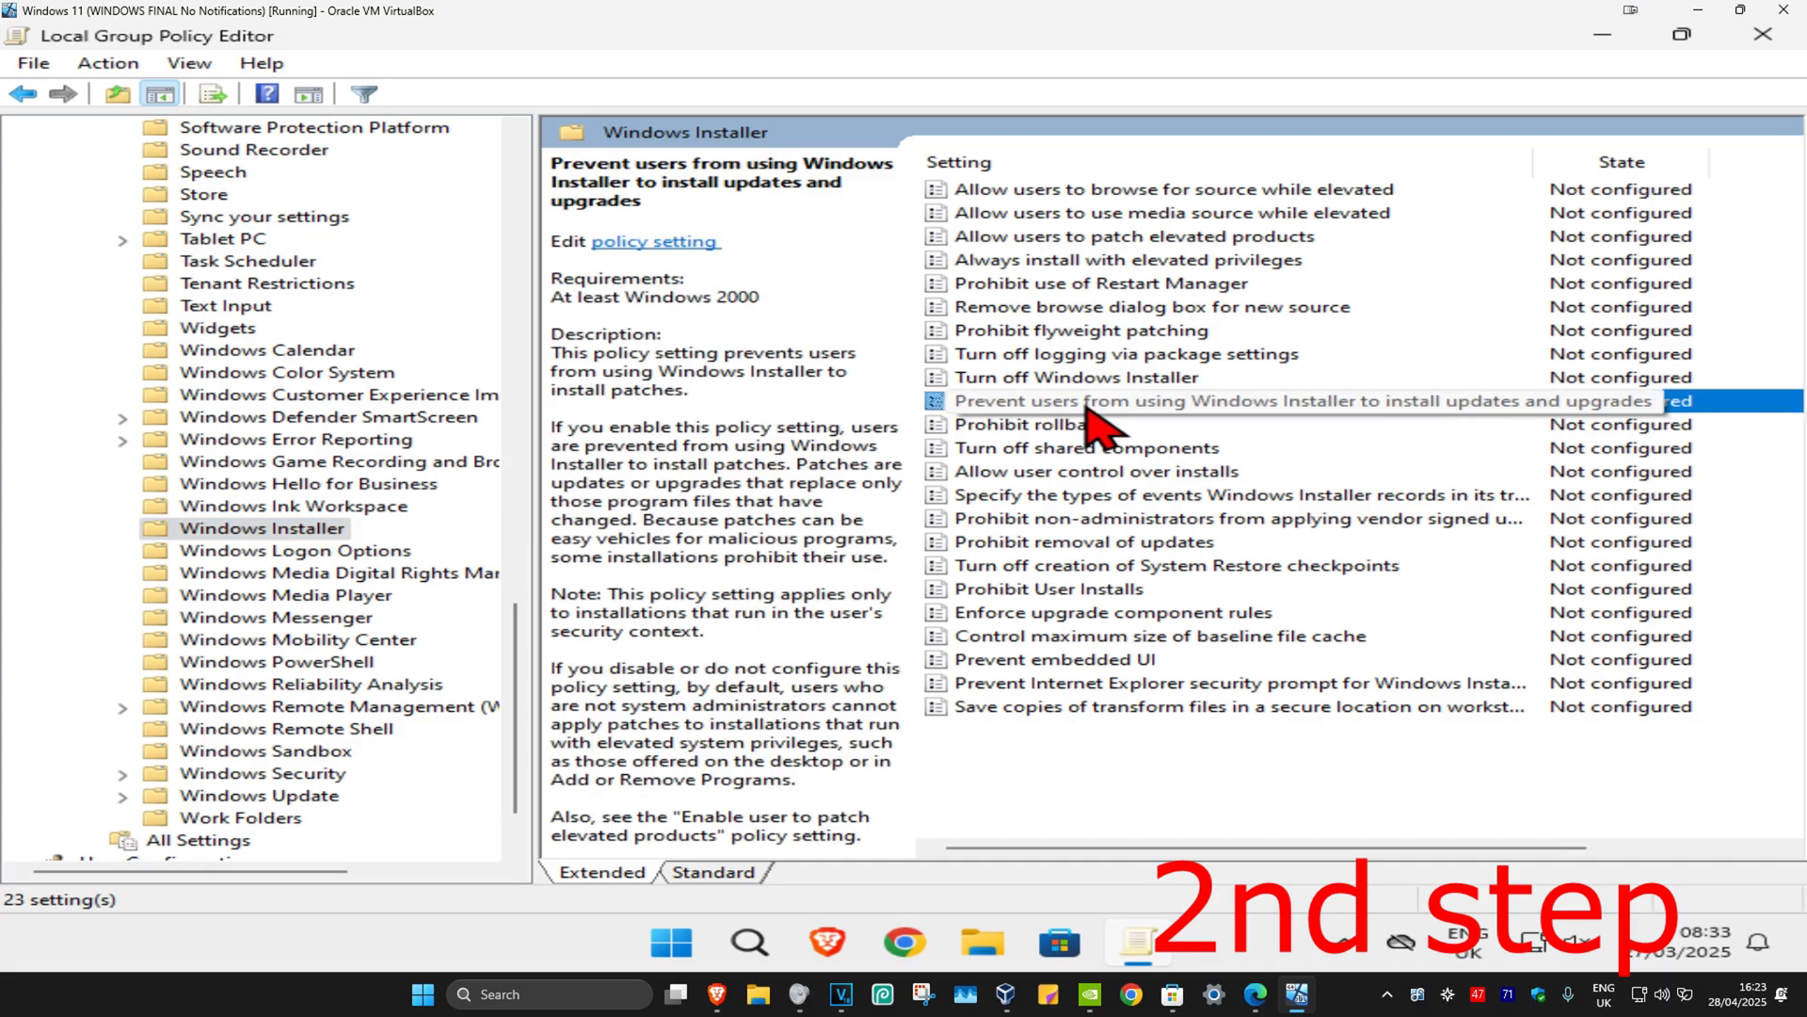
{"action": "mouse_move", "coordinate": [1022, 436]}
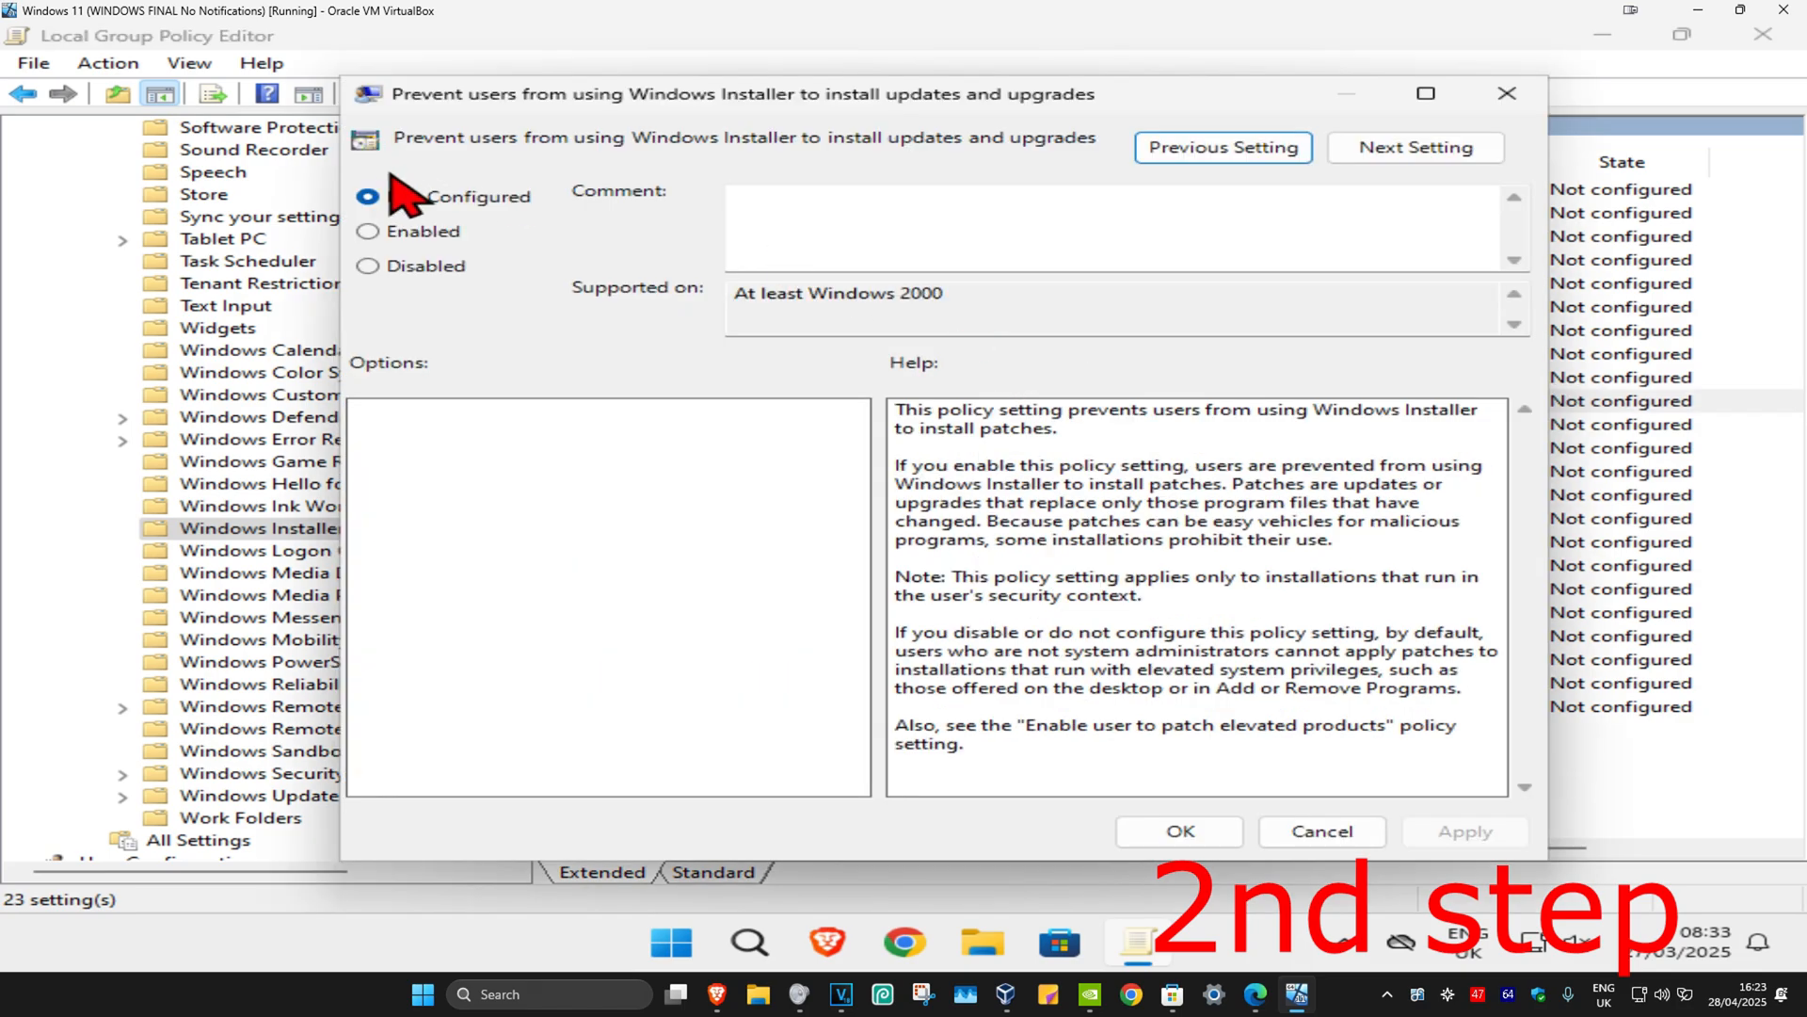
{"action": "left_click", "coordinate": [368, 196]}
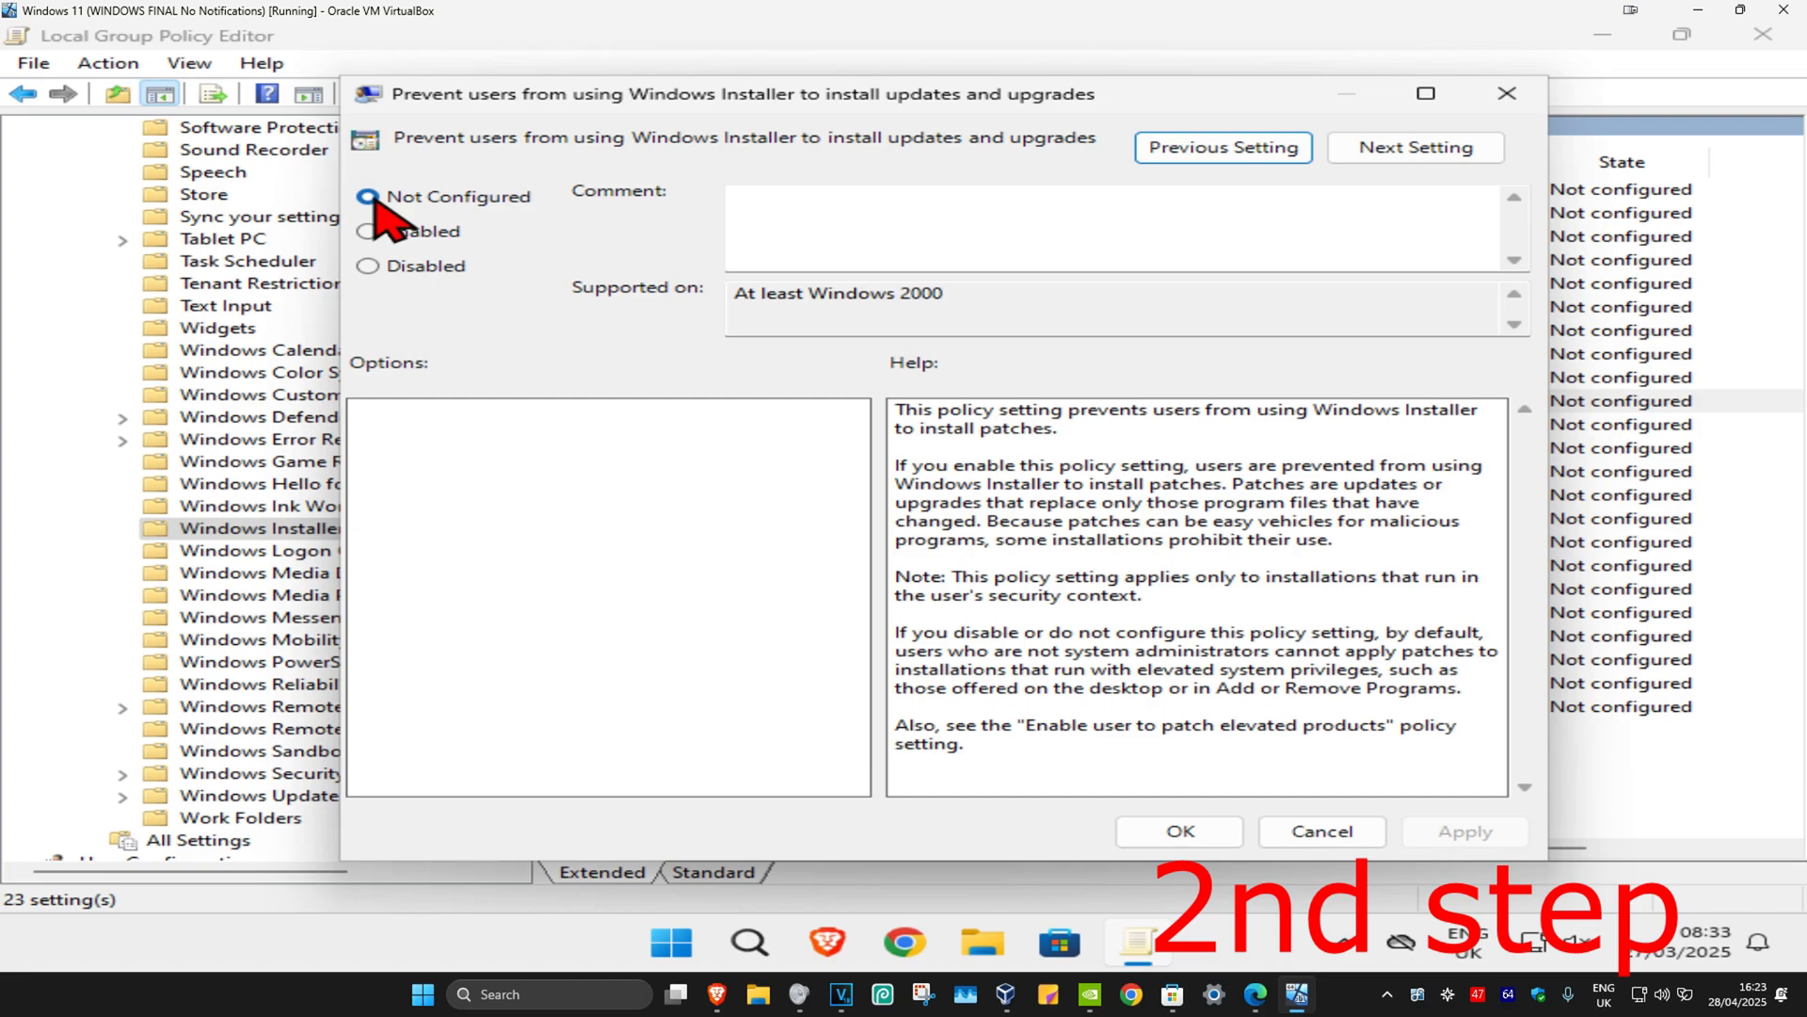
{"action": "left_click", "coordinate": [1177, 831]}
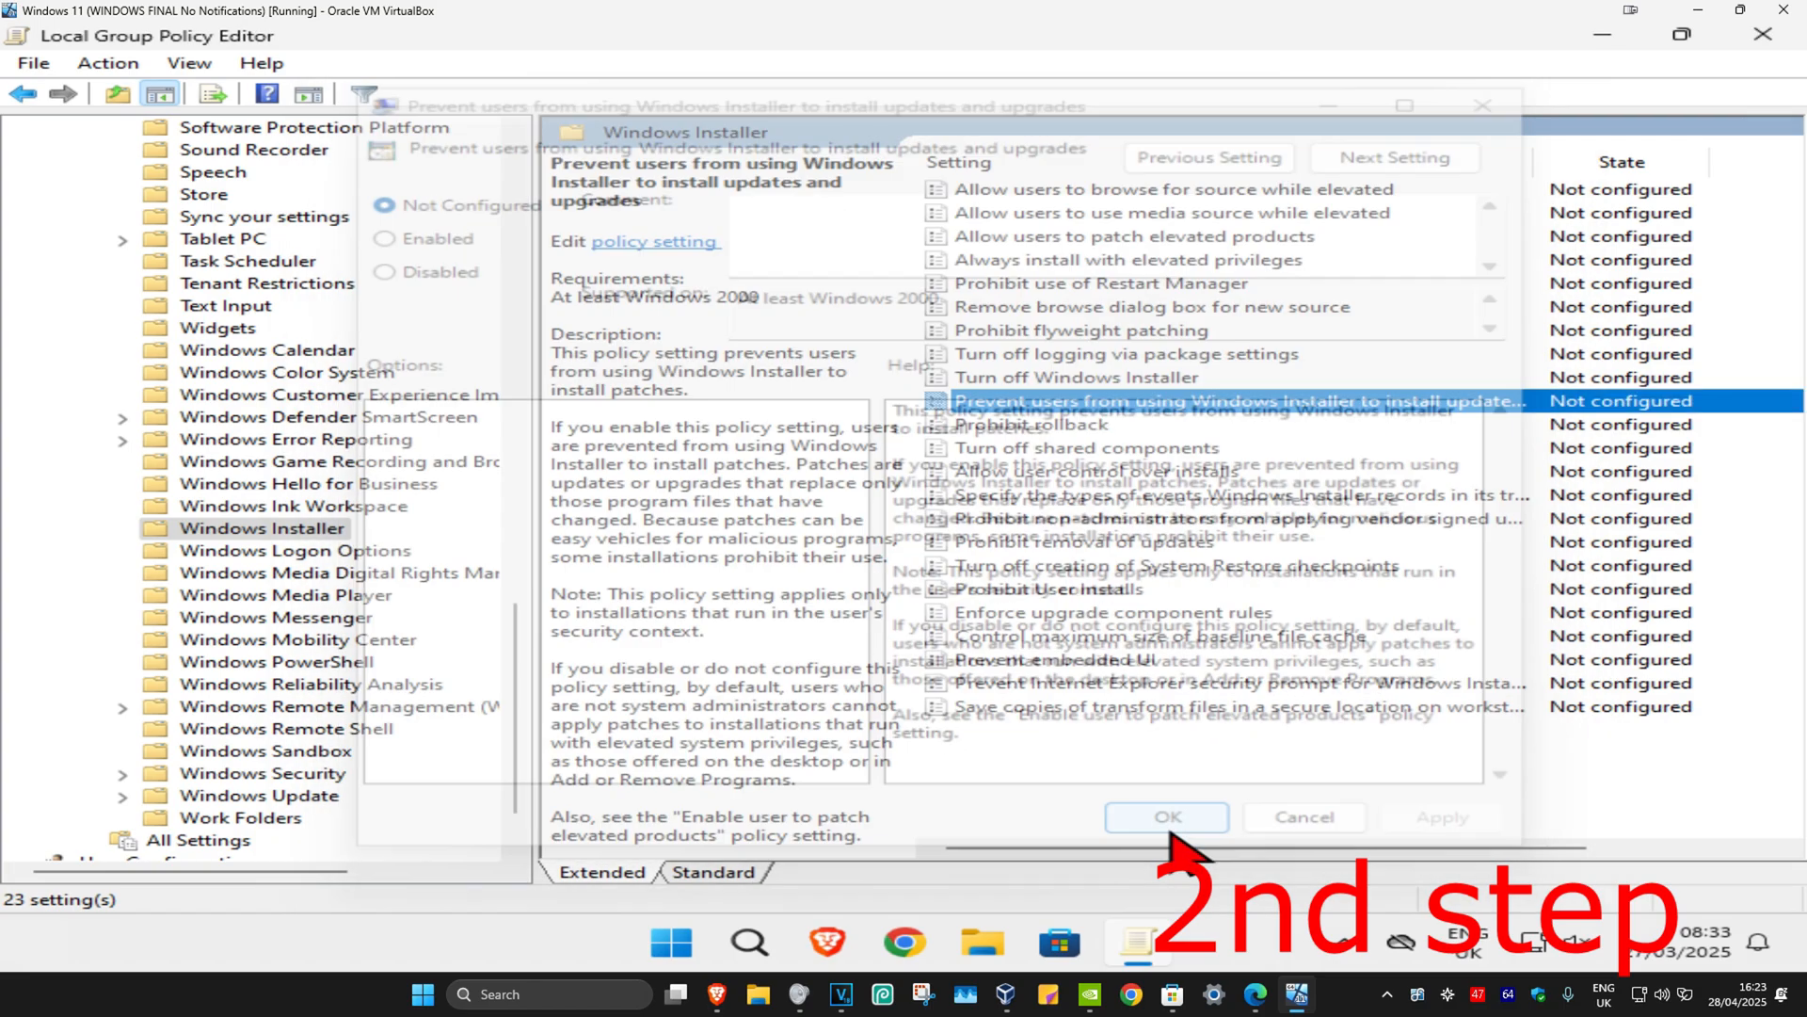
{"action": "left_click", "coordinate": [1164, 816]}
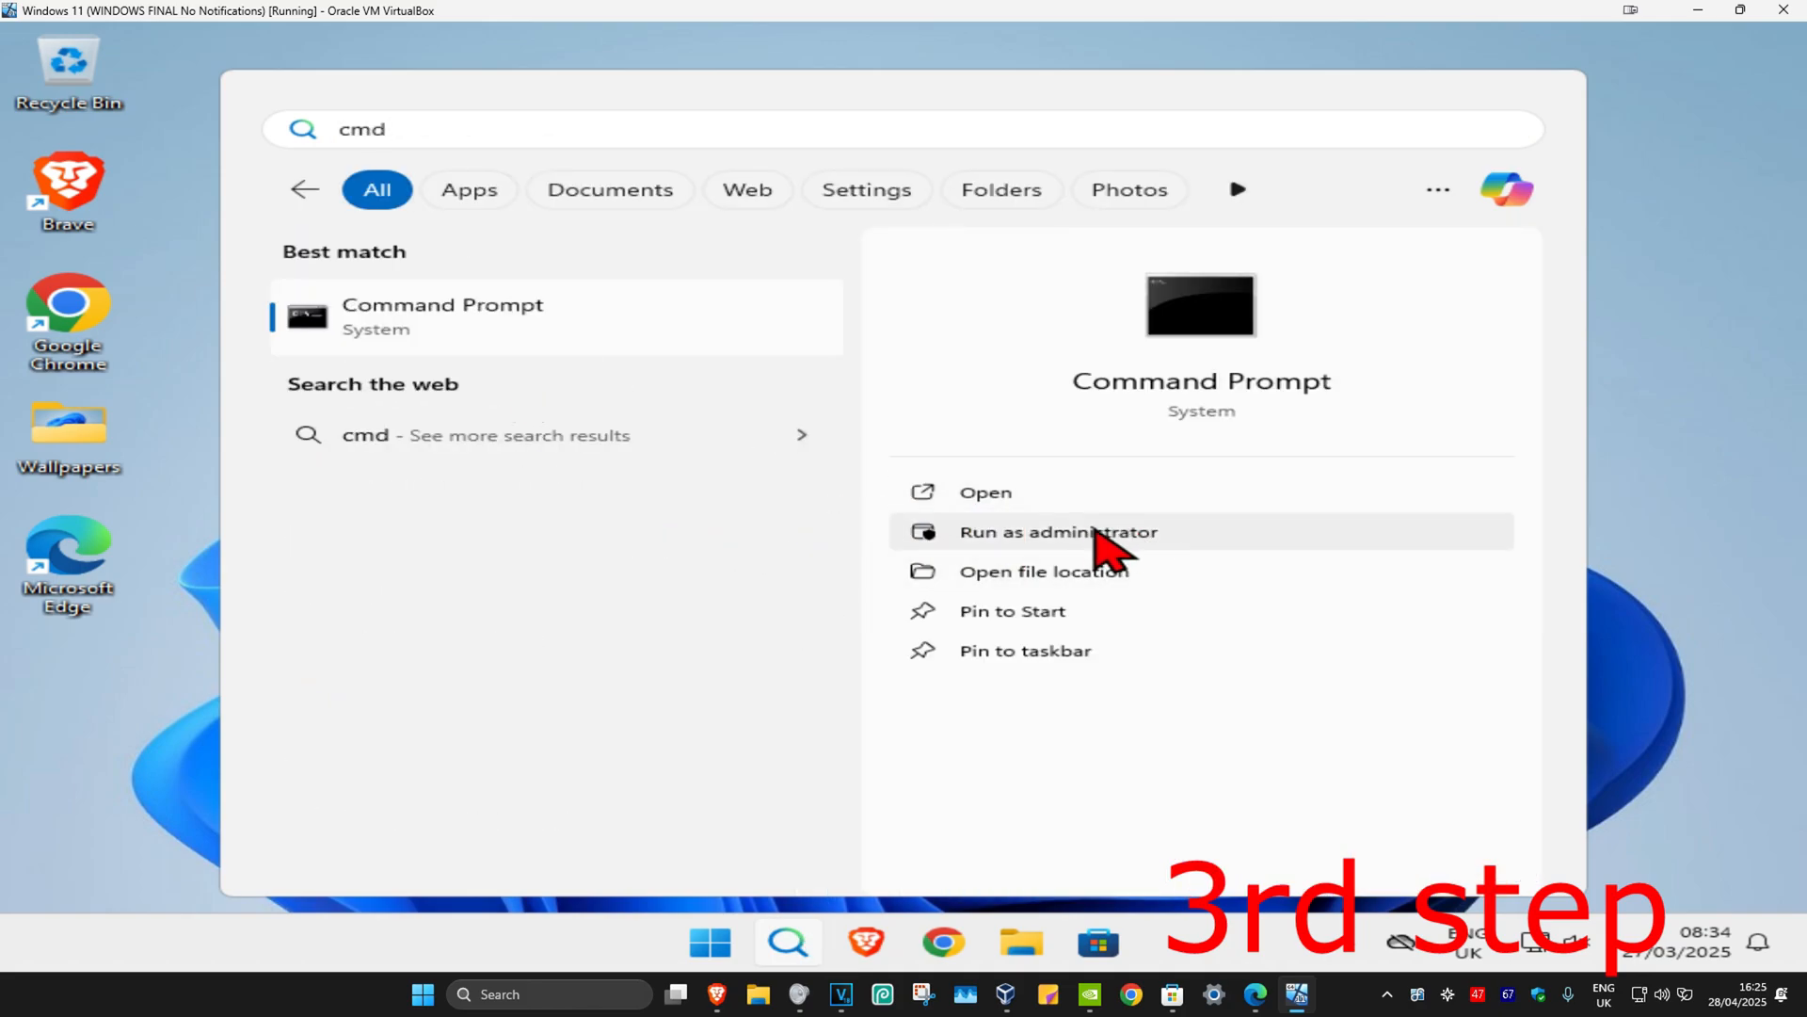
Step: Run Command Prompt as administrator, approve UAC, and begin typing gpupdate
{"action": "left_click", "coordinate": [1057, 531]}
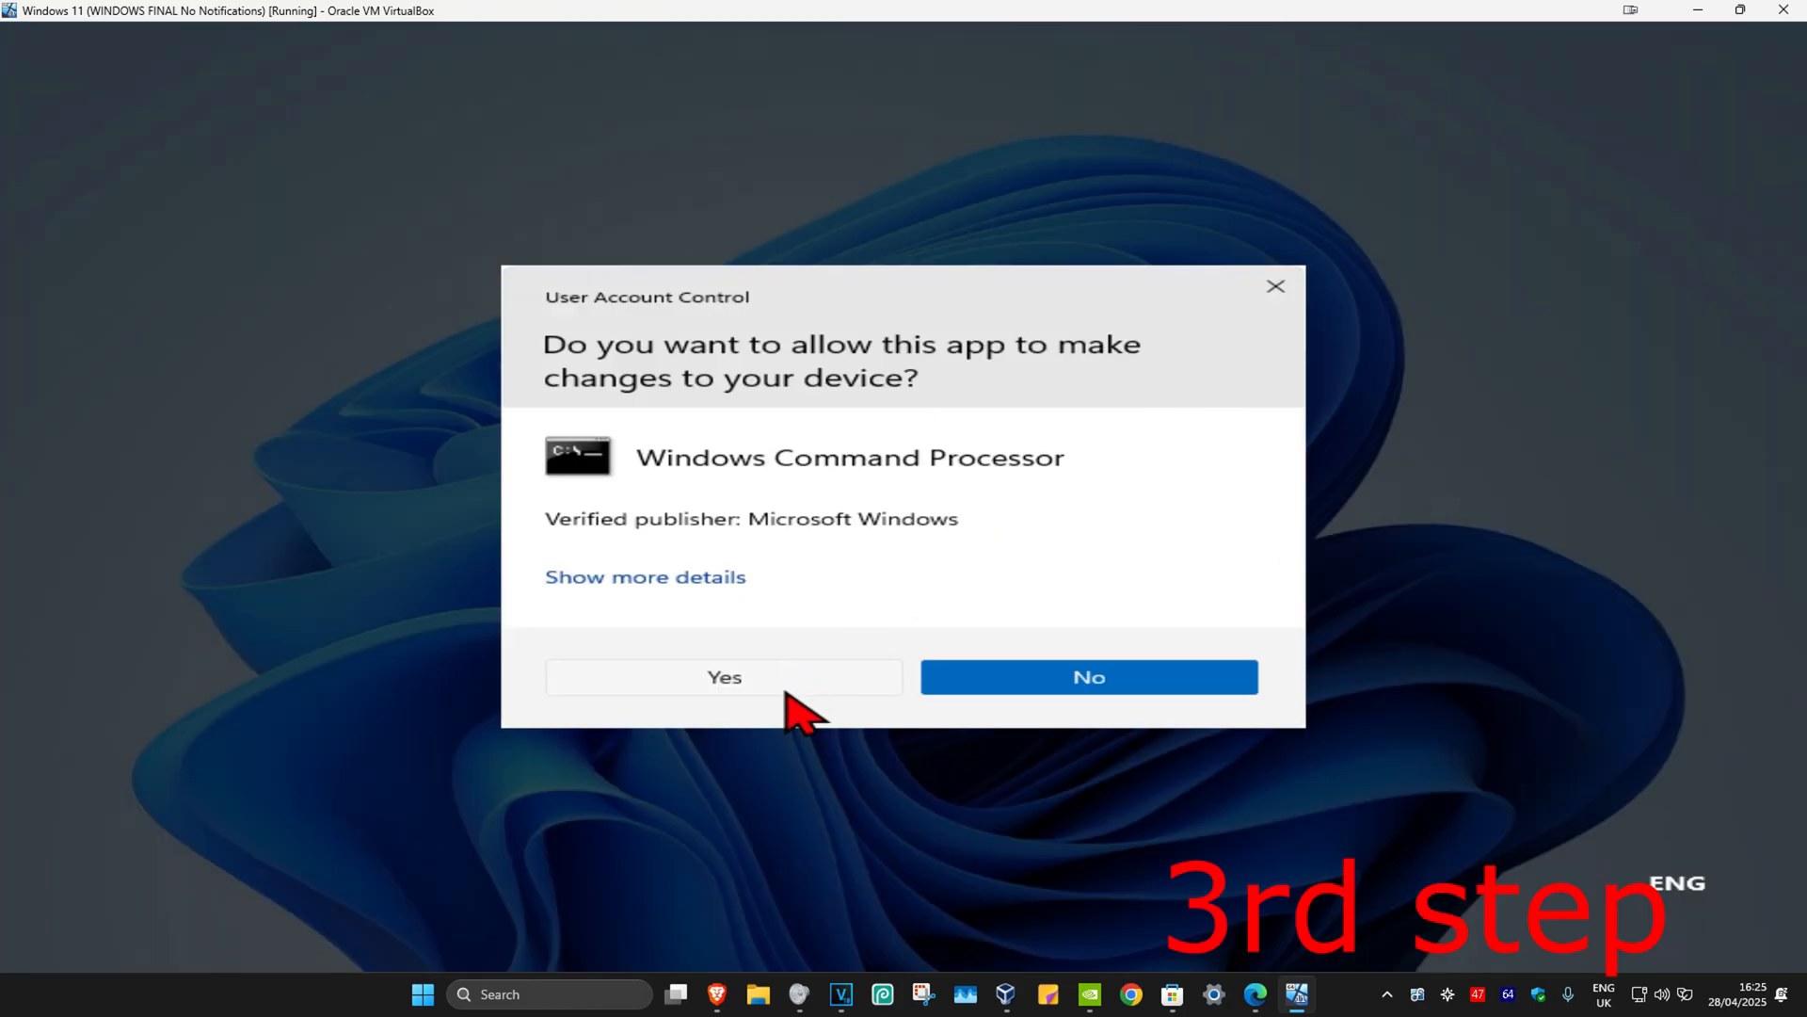
{"action": "left_click", "coordinate": [723, 676]}
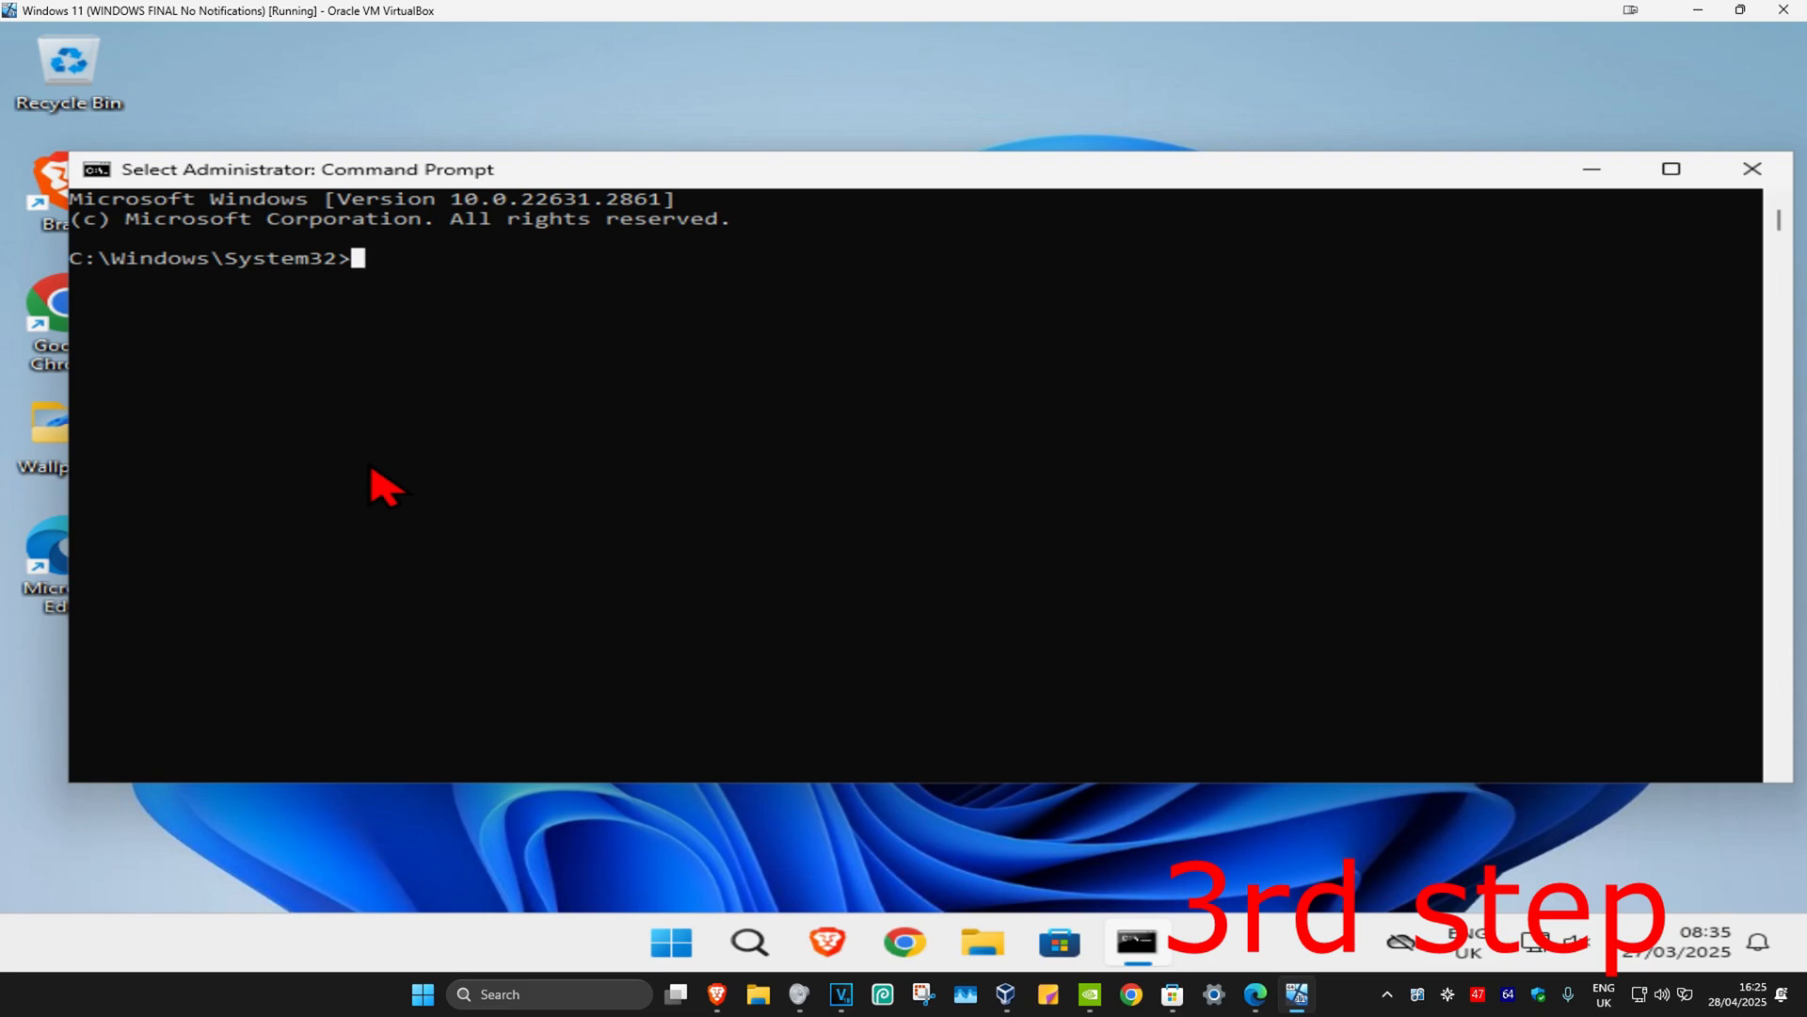
{"action": "type", "text": "gpupdat"}
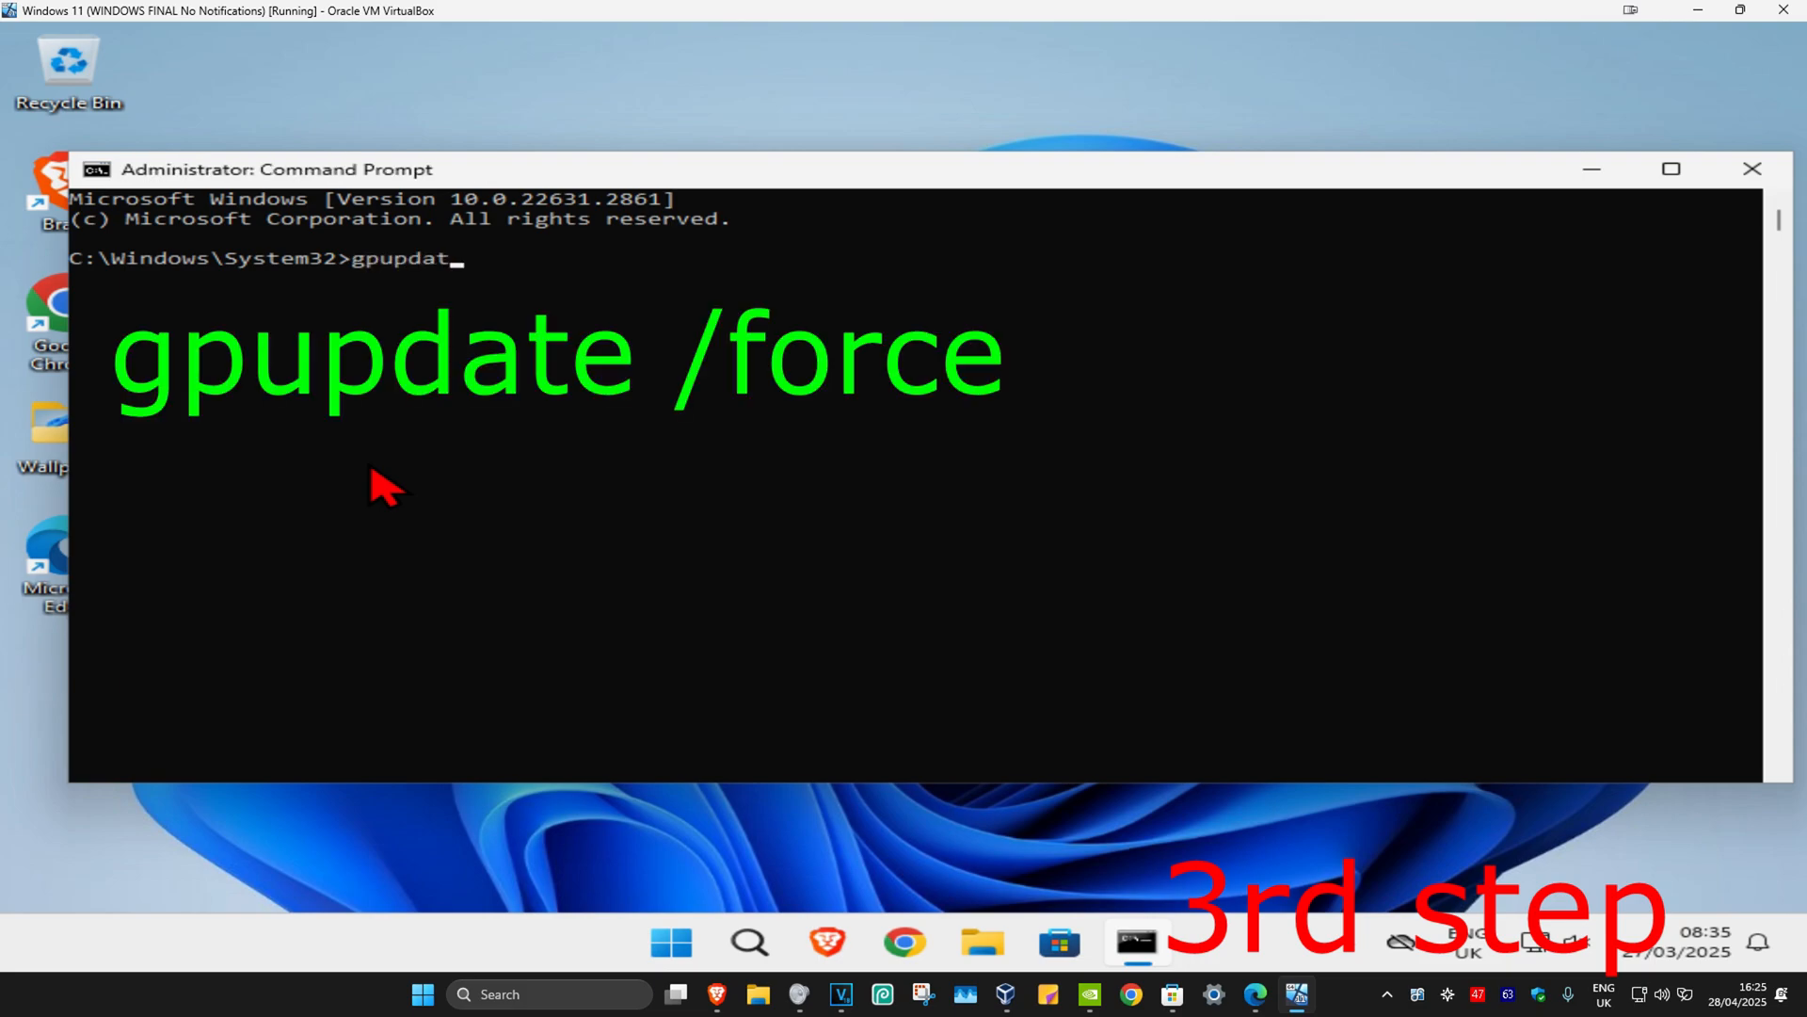